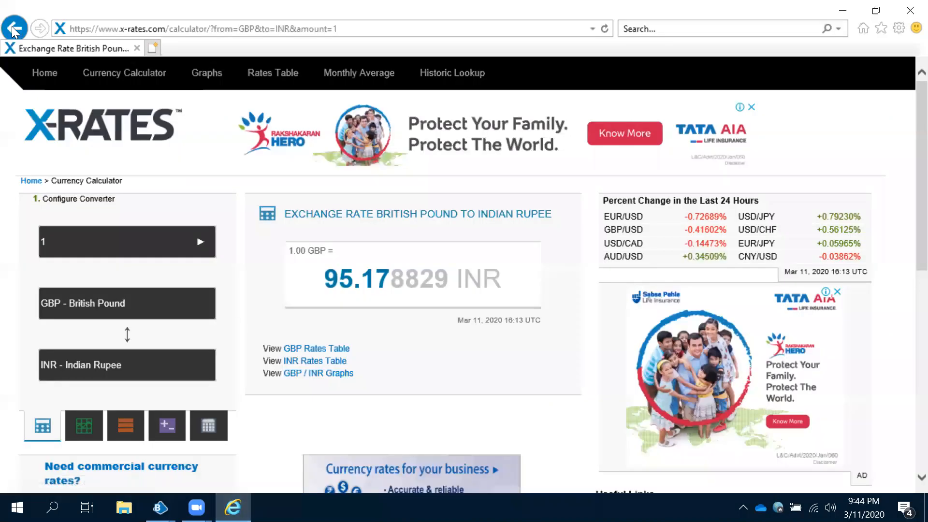
mouse_move(15, 28)
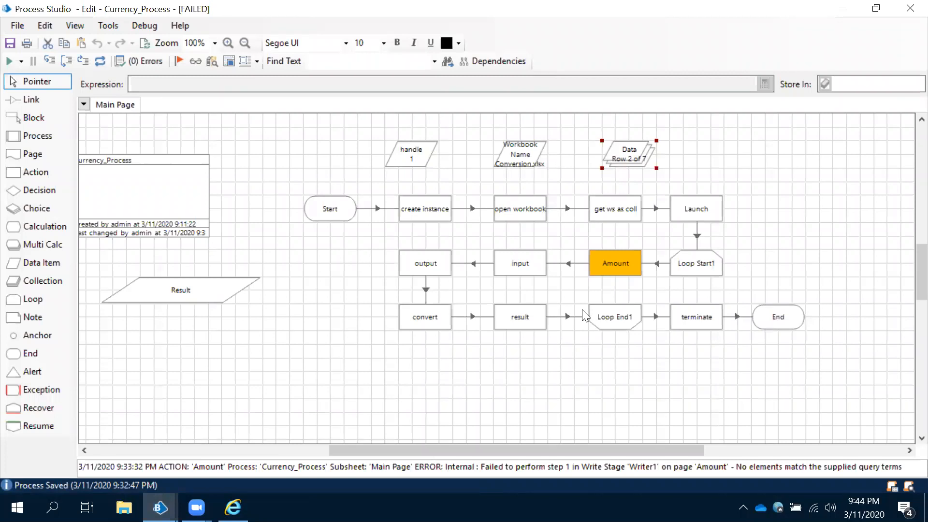
mouse_move(572, 359)
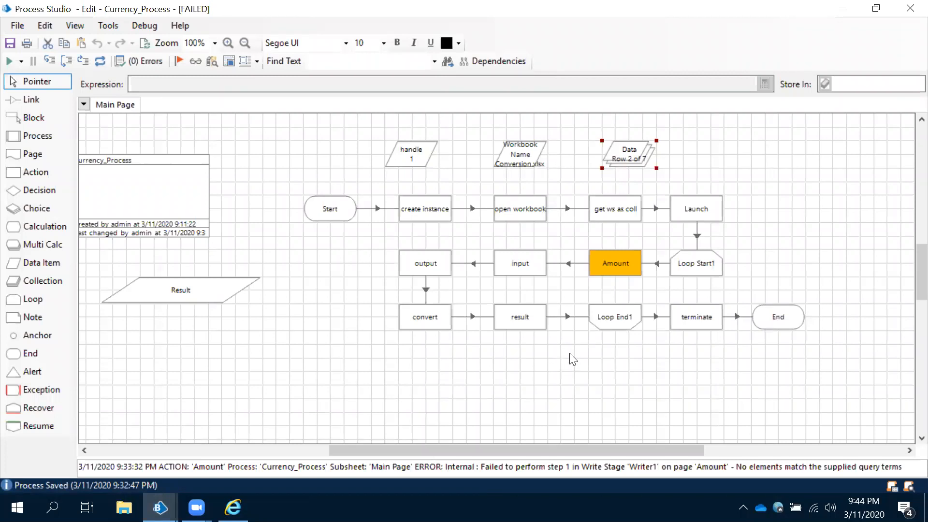
mouse_move(570, 349)
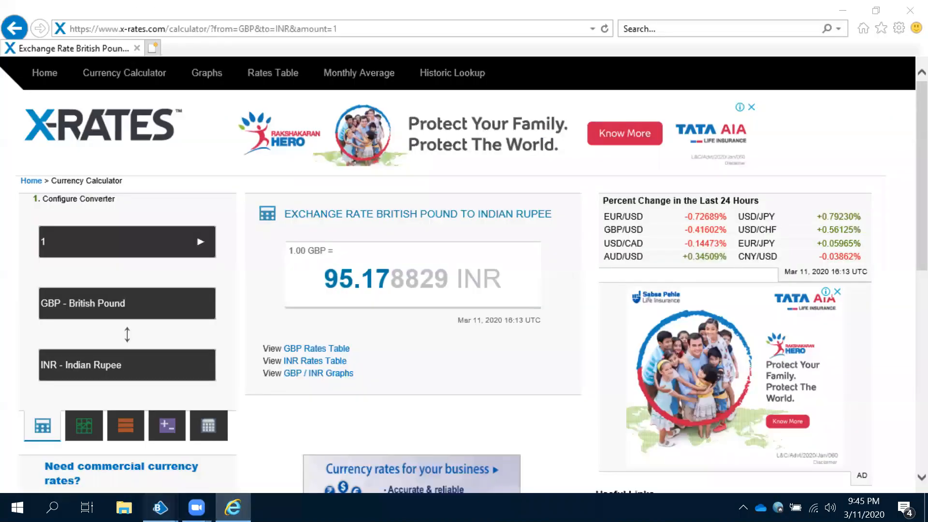
Add a new element to the Currency_Con application model and name it Back.
left_click(160, 507)
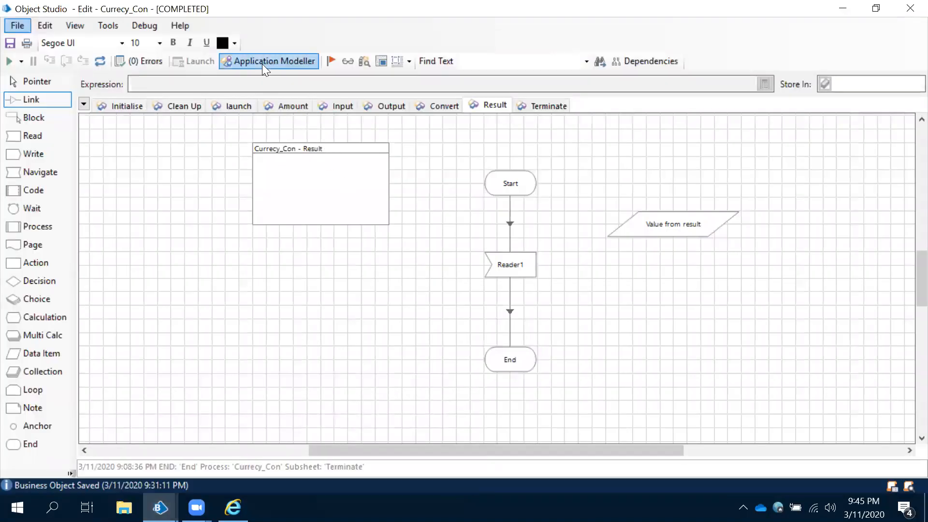
left_click(269, 60)
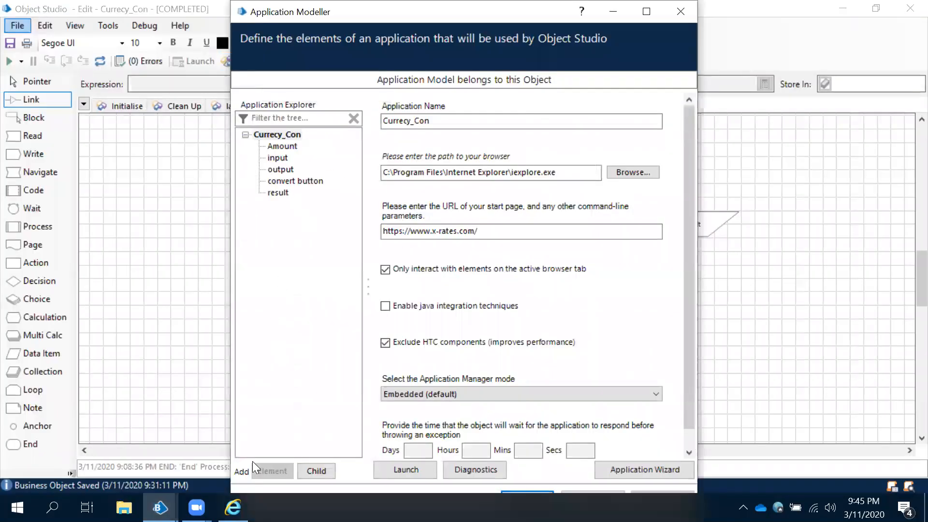
left_click(278, 192)
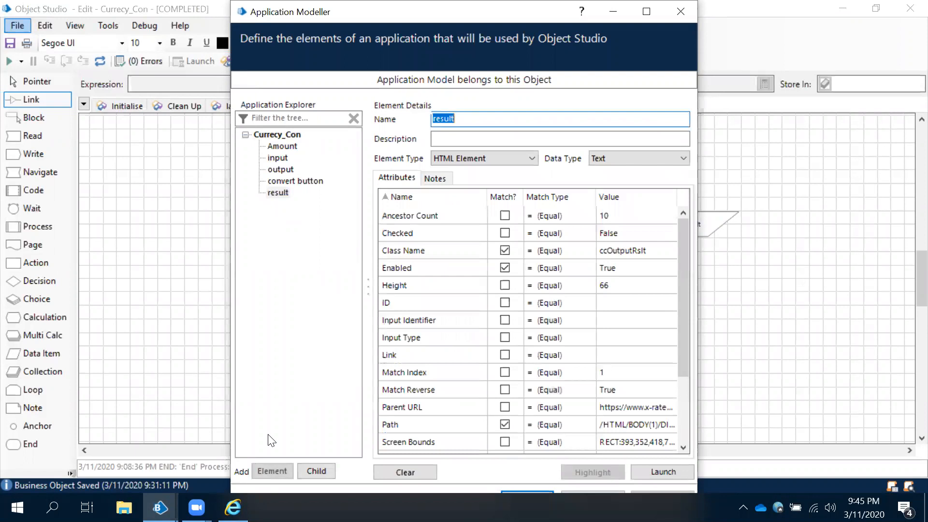
left_click(272, 471)
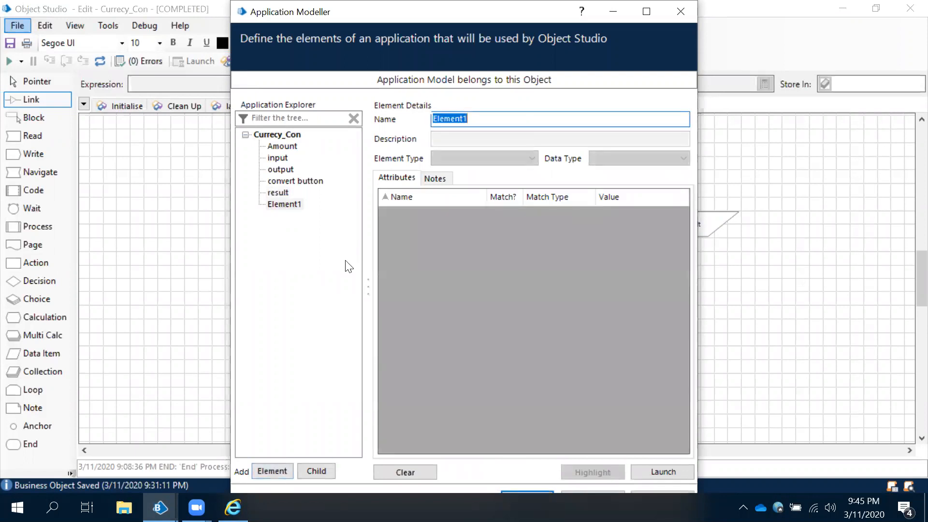
type("Back")
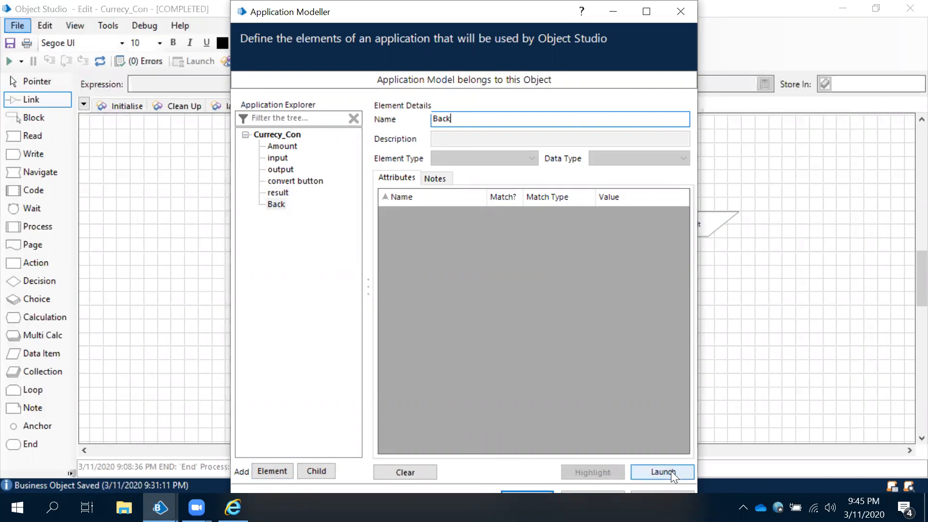
Start the identification tool to spy the browser's Back button for the Back element.
left_click(662, 472)
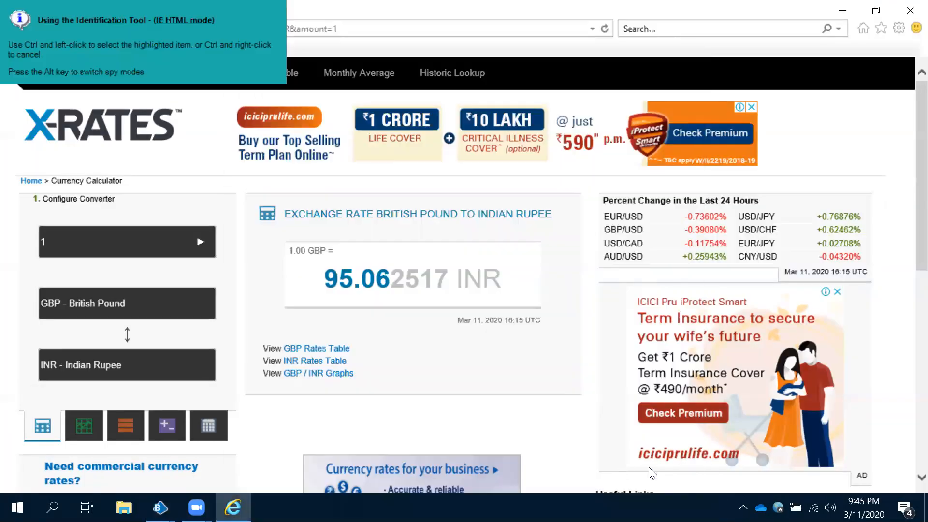
mouse_move(382, 10)
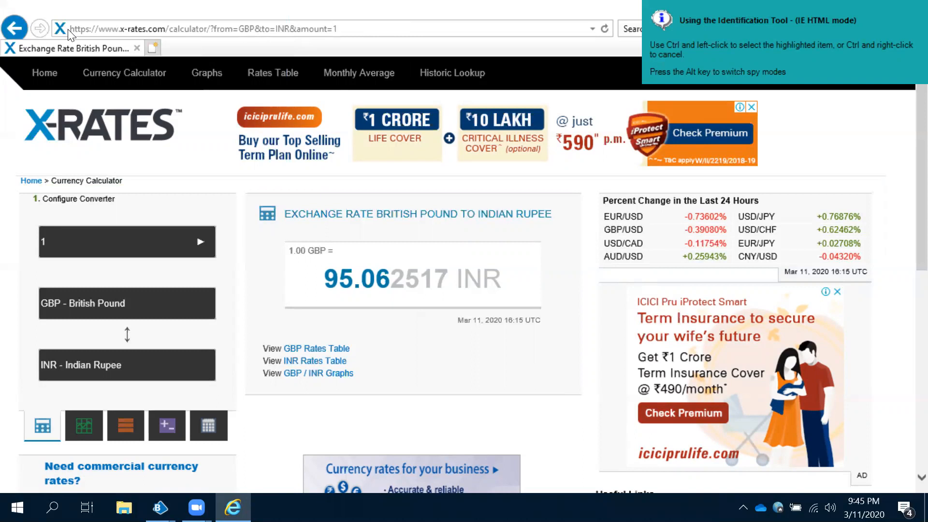
mouse_move(97, 16)
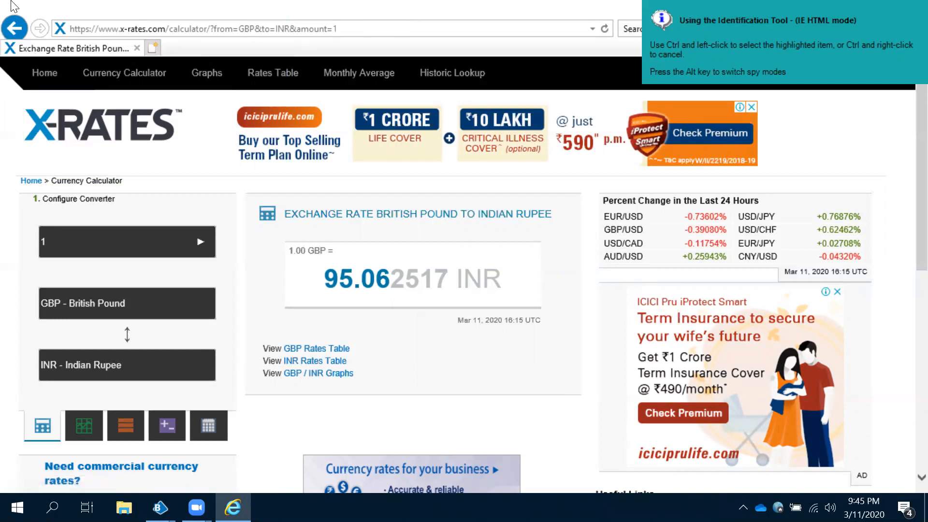
mouse_move(410, 25)
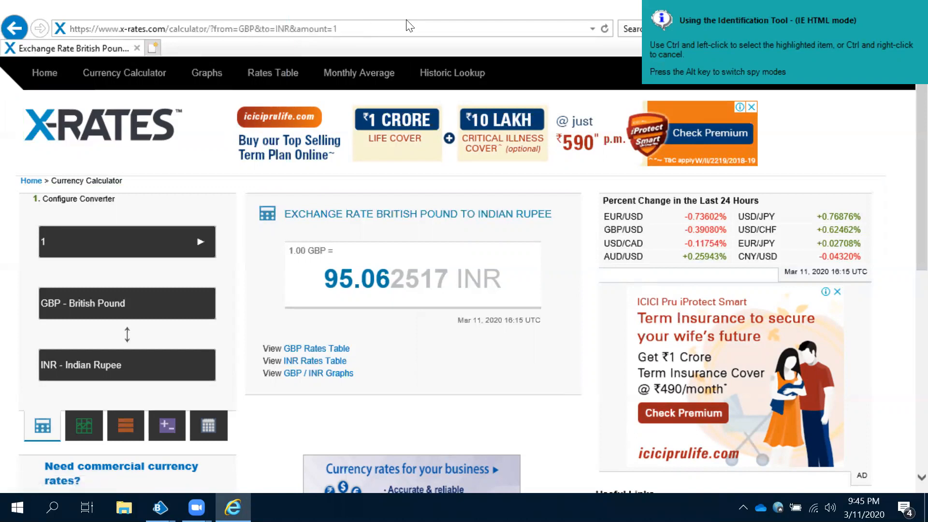
mouse_move(284, 6)
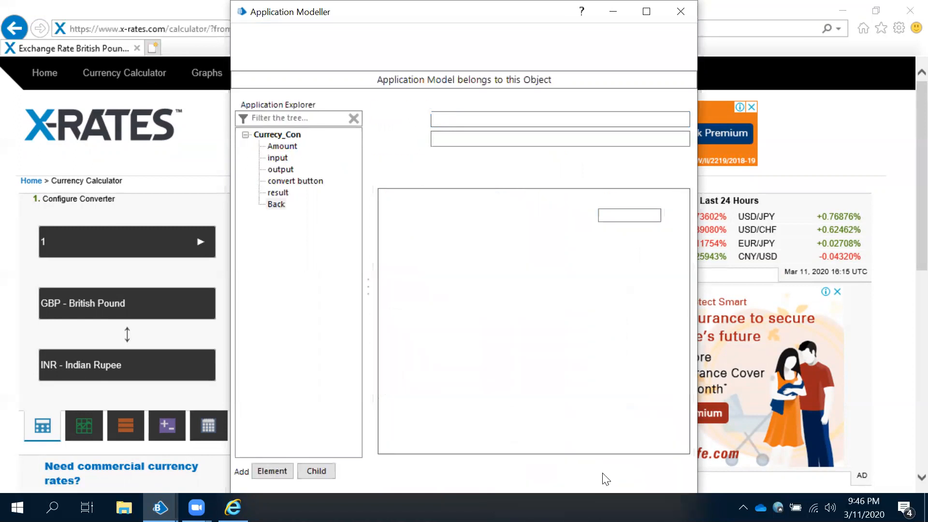
Highlight the Back element, dismiss the multiple-match warning and add the Ordinal attribute to the match.
left_click(592, 472)
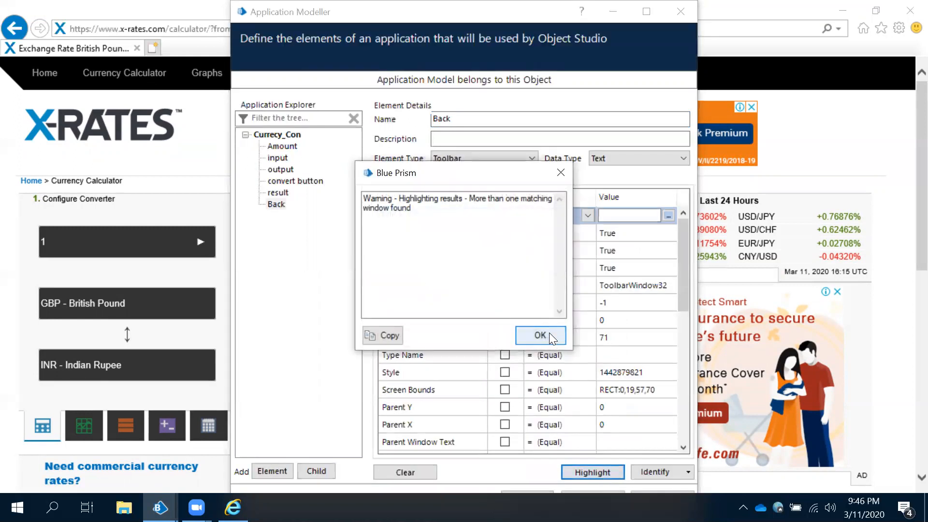
left_click(540, 336)
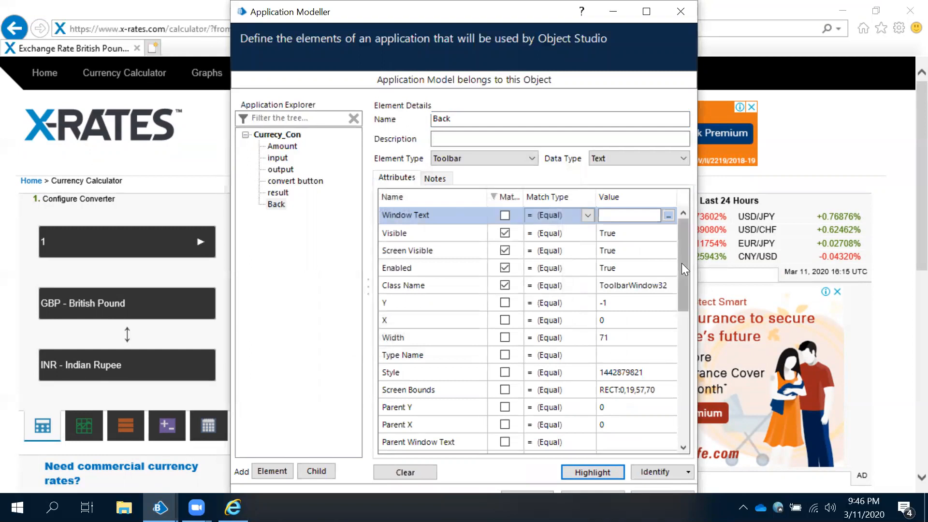
scroll("down", 3)
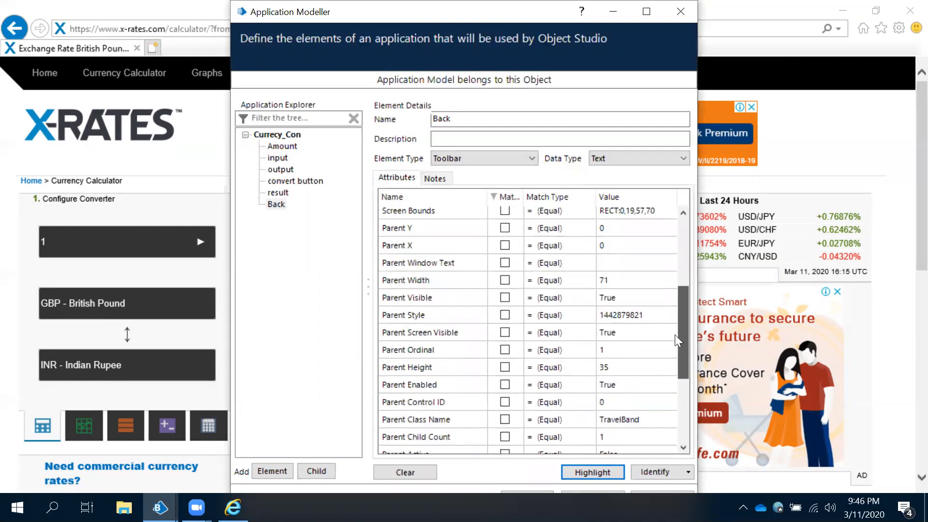
scroll("down", 3)
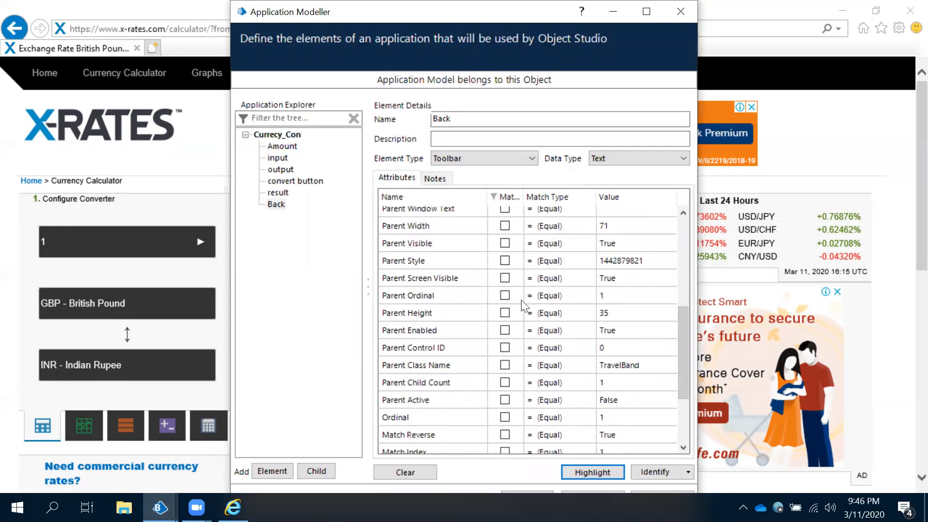
left_click(505, 417)
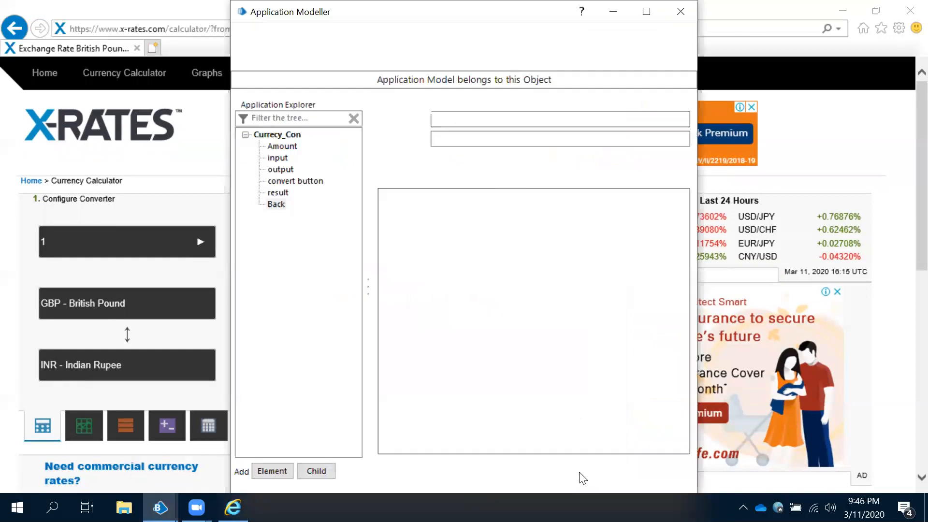
Re-highlight Back, dismiss further multiple-match warnings, review attributes and close the Application Modeller.
left_click(592, 471)
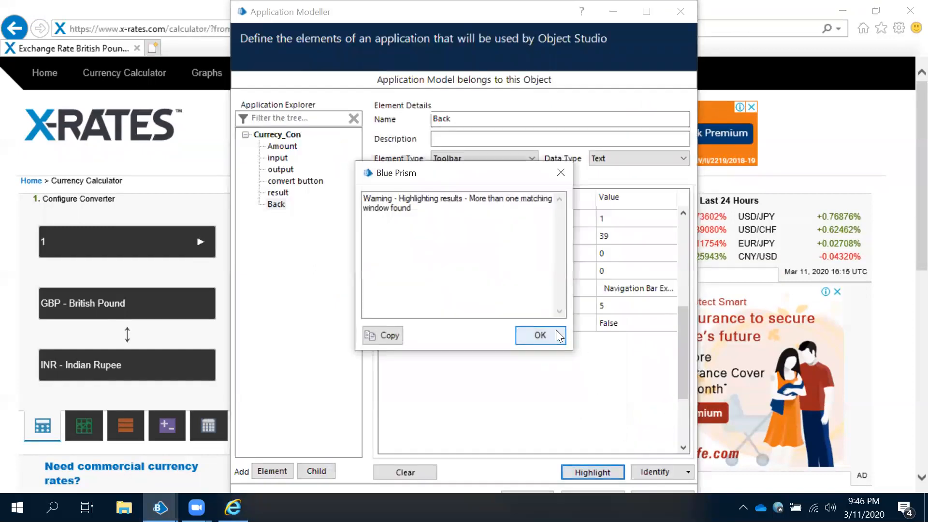
left_click(540, 335)
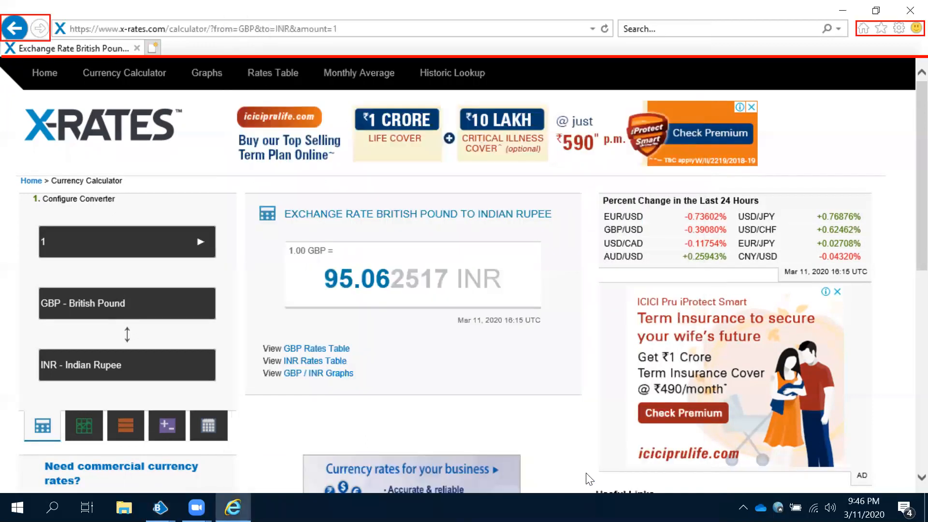
left_click(592, 472)
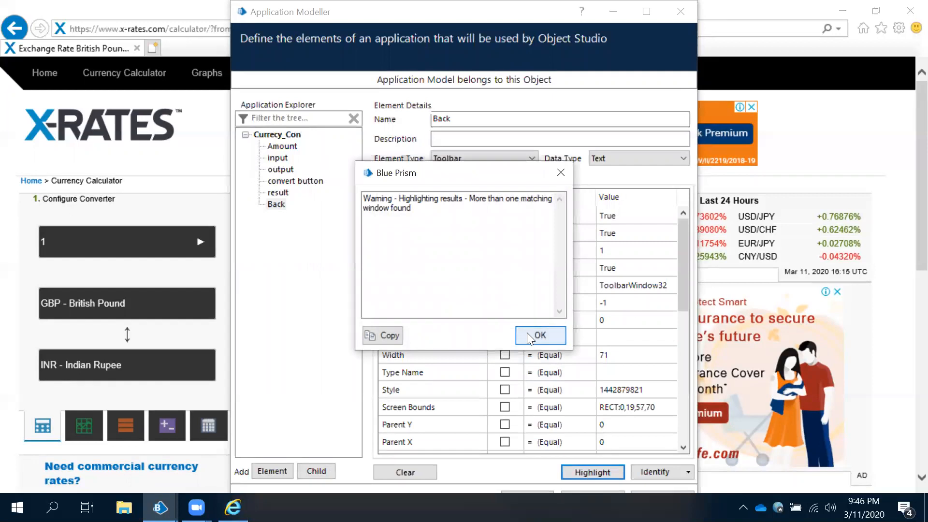
left_click(539, 336)
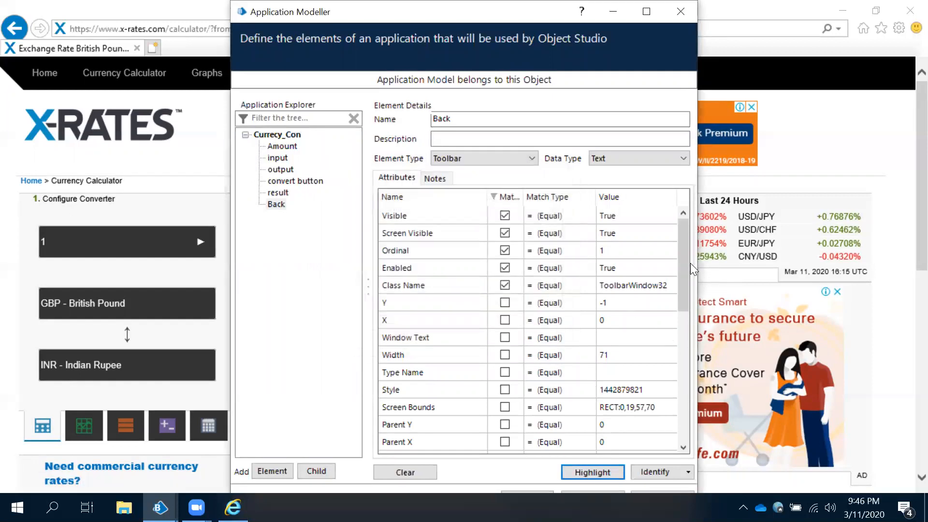
scroll("down", 3)
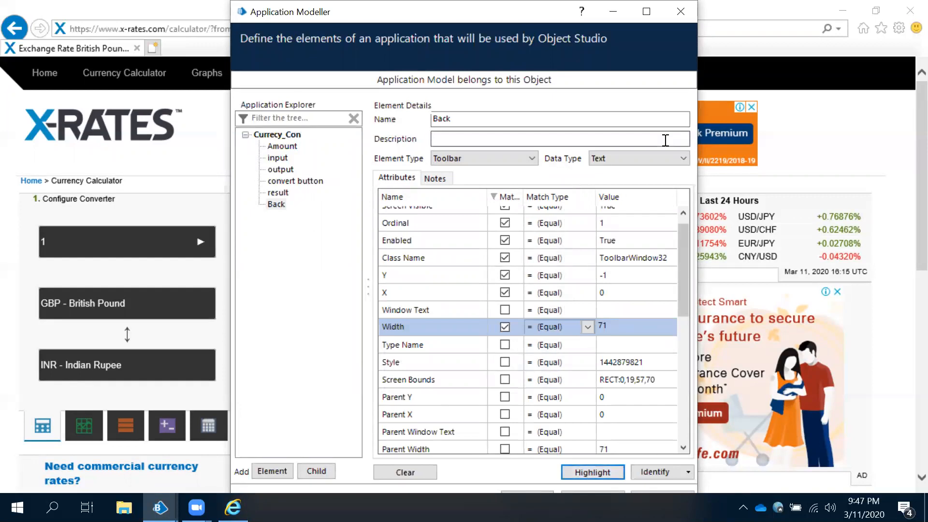
mouse_move(518, 48)
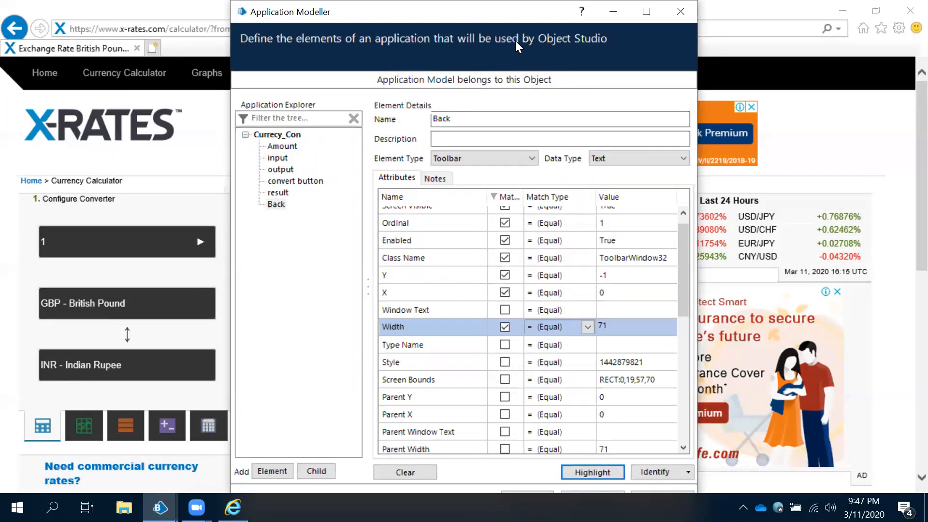
left_click(646, 10)
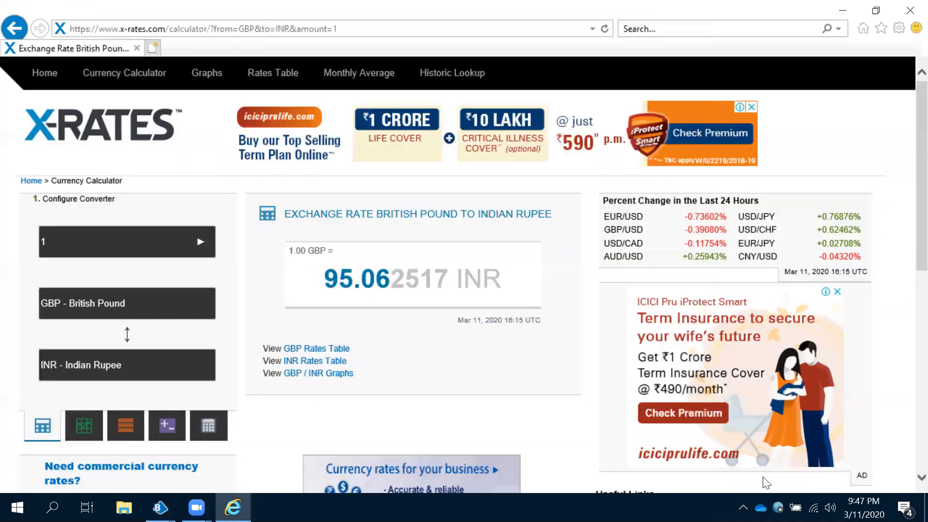
mouse_move(715, 172)
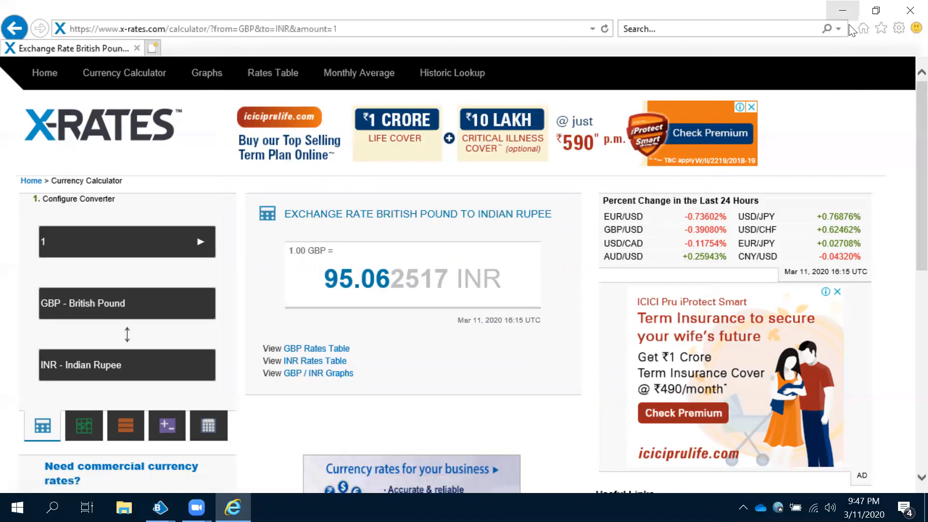
Minimise the currency website to return to Object Studio's new page prompt.
left_click(159, 508)
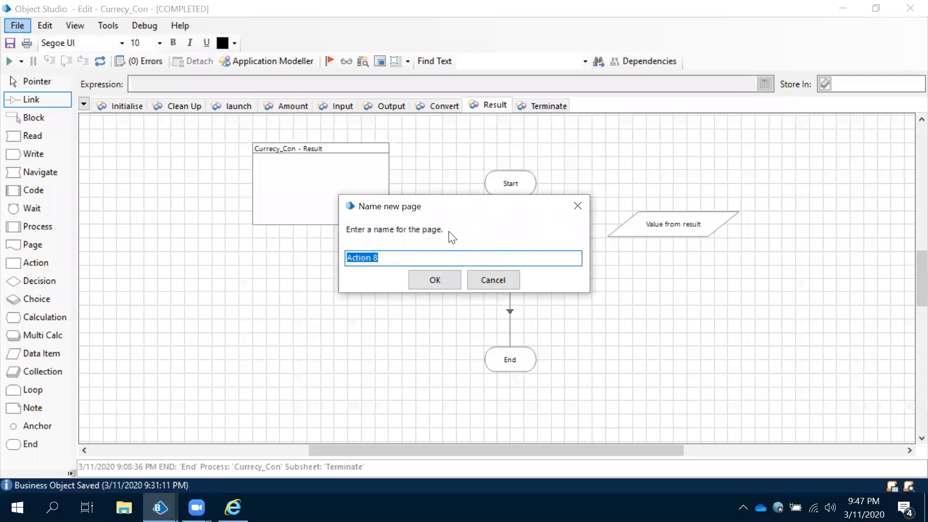
Name the new object page Back and confirm it.
type("Back")
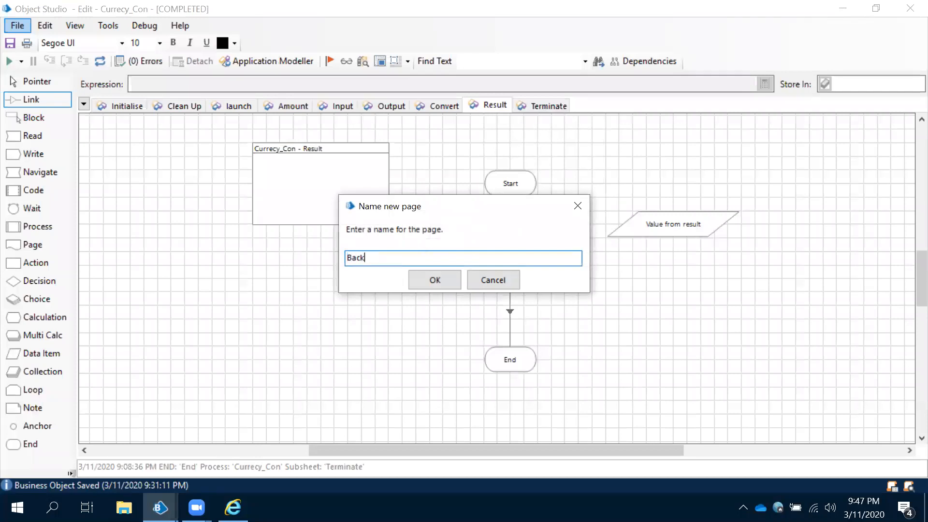
left_click(434, 280)
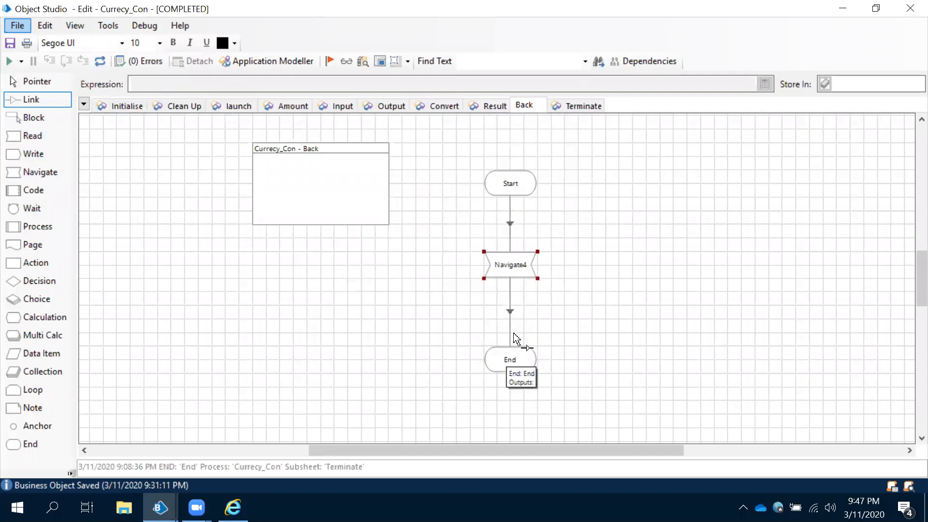
Set Navigate4 to perform Click Item on the Back element and save it.
double_click(510, 265)
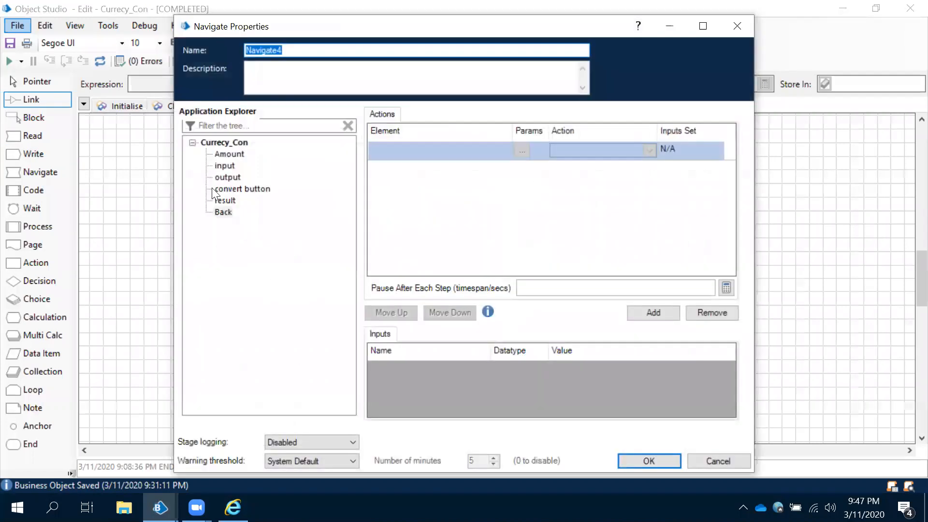
left_click(224, 211)
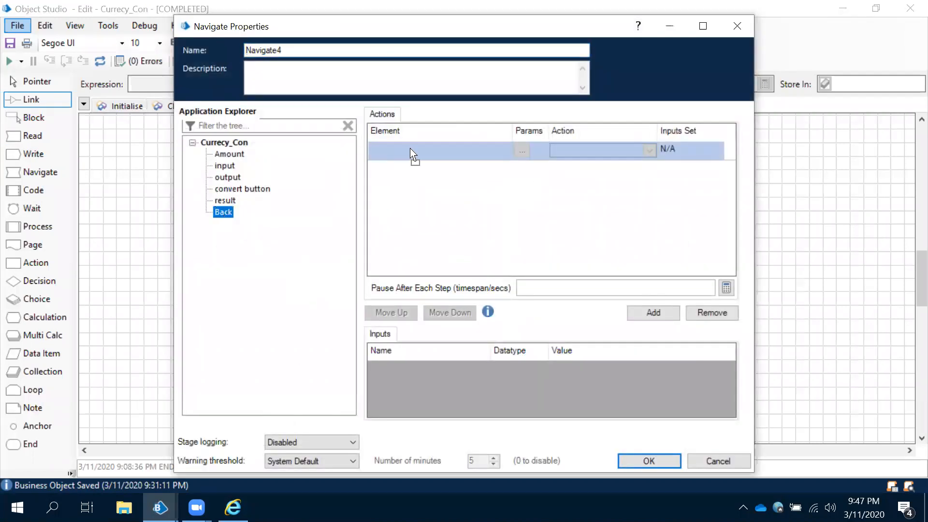
left_click(648, 149)
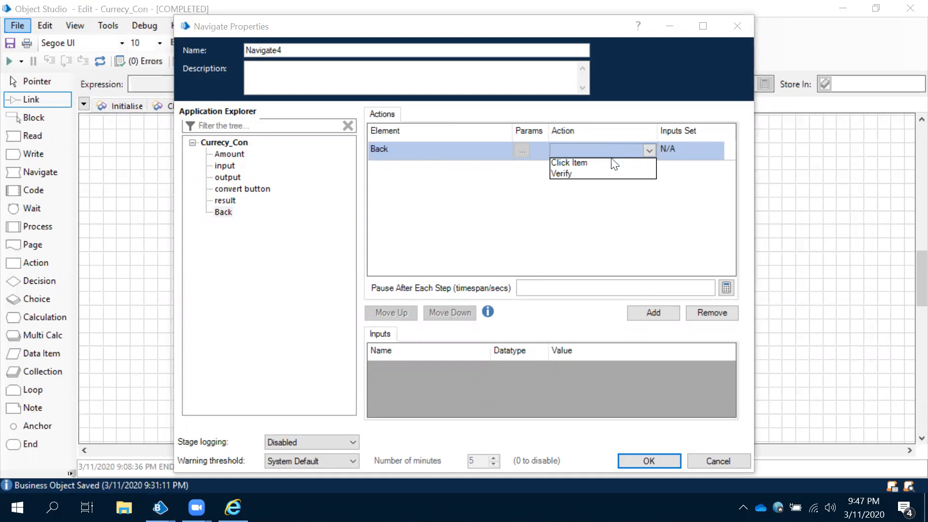
left_click(568, 163)
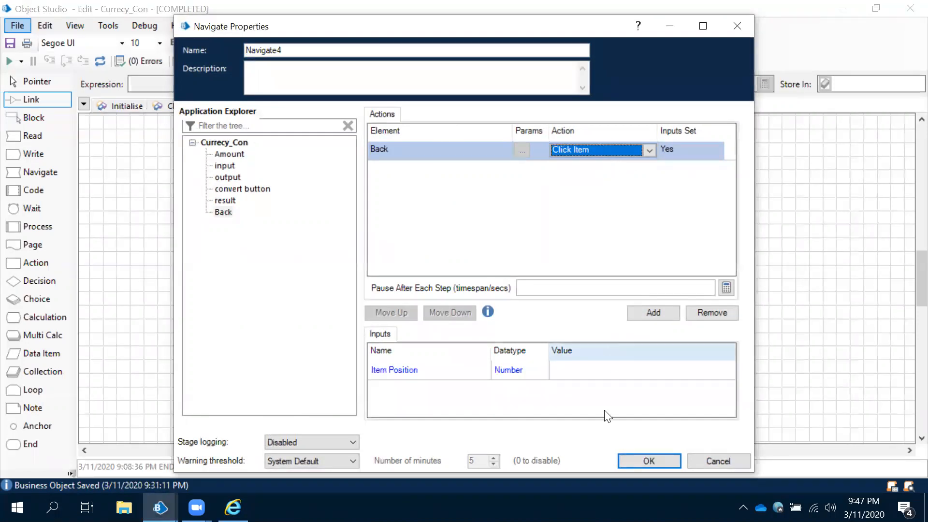
left_click(648, 461)
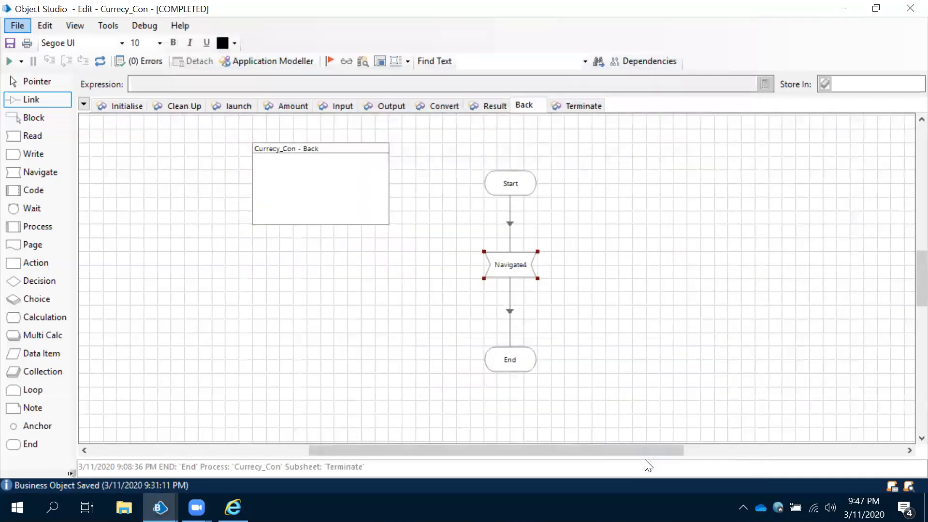
Reopen Navigate4's properties to verify the Click Item action on Back.
double_click(509, 265)
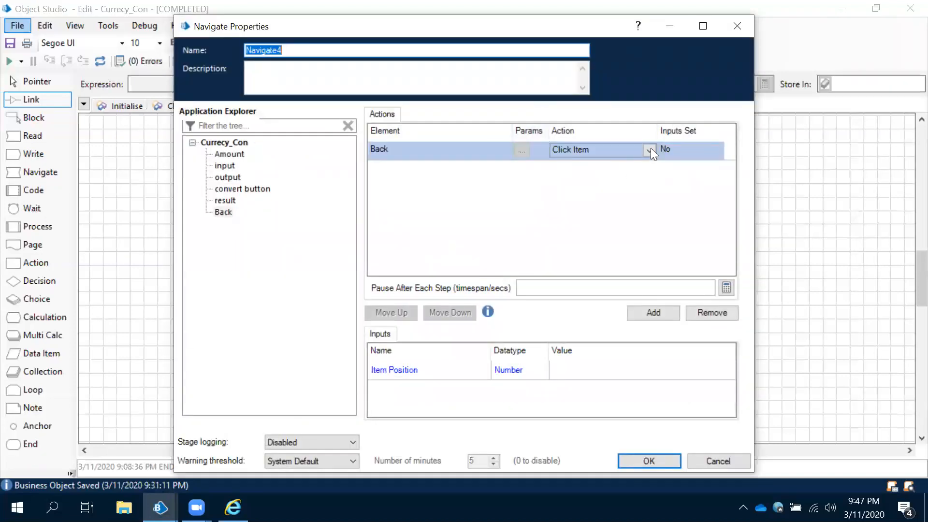
left_click(598, 148)
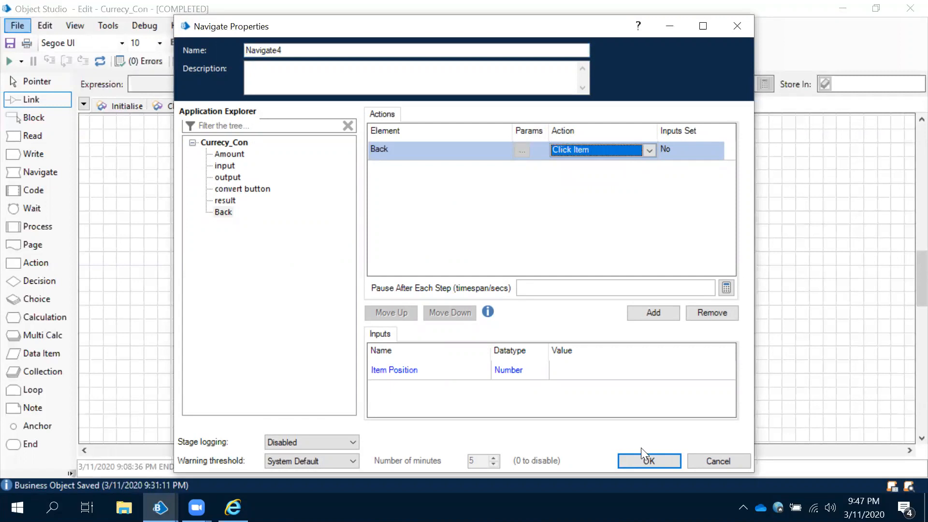
Confirm Navigate4, run the Back page and dismiss the no-matching-button error.
left_click(649, 461)
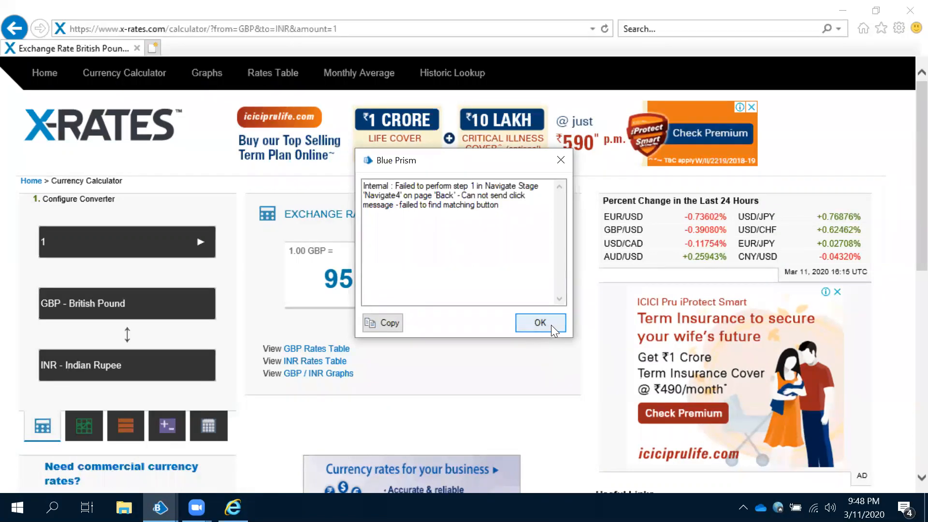
left_click(539, 323)
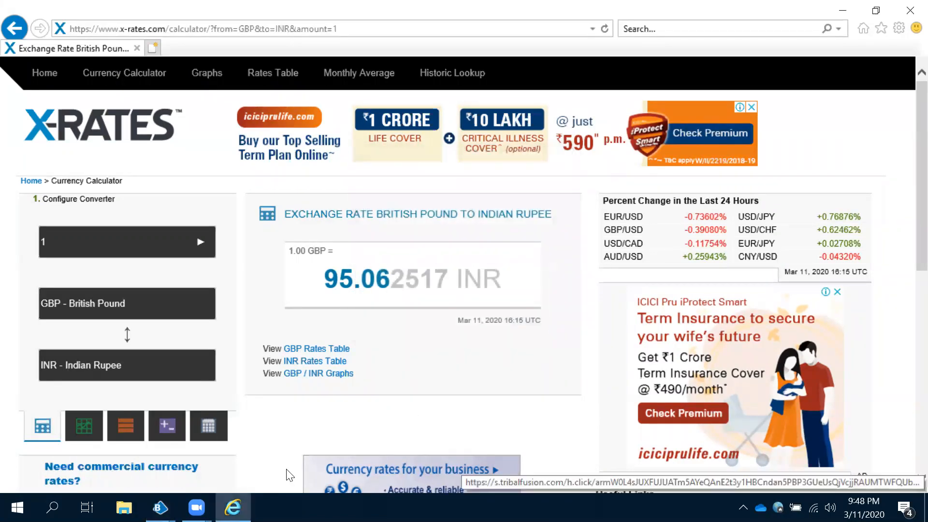
mouse_move(159, 508)
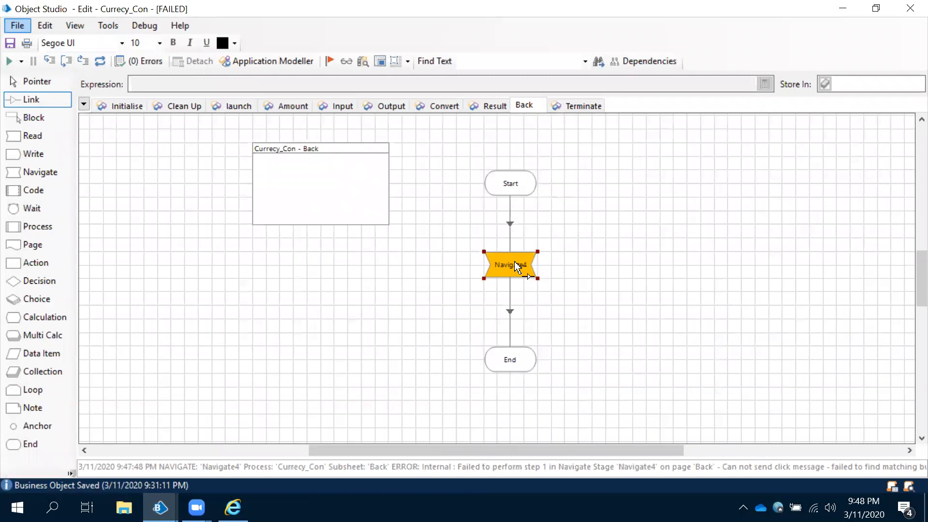
double_click(509, 264)
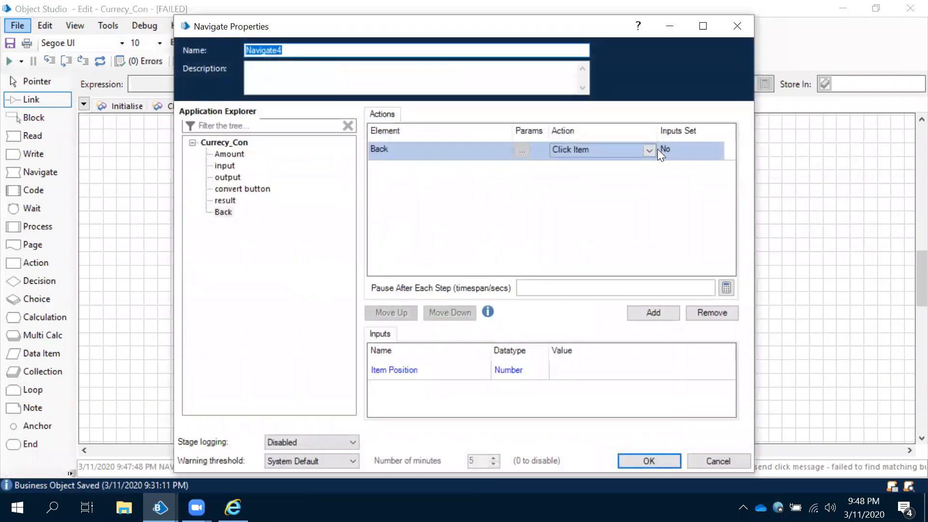
left_click(648, 149)
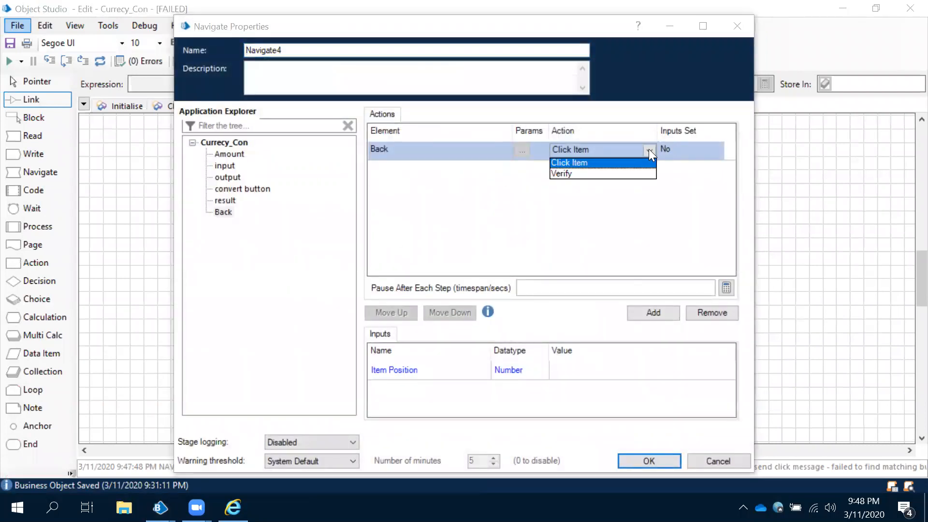
mouse_move(560, 173)
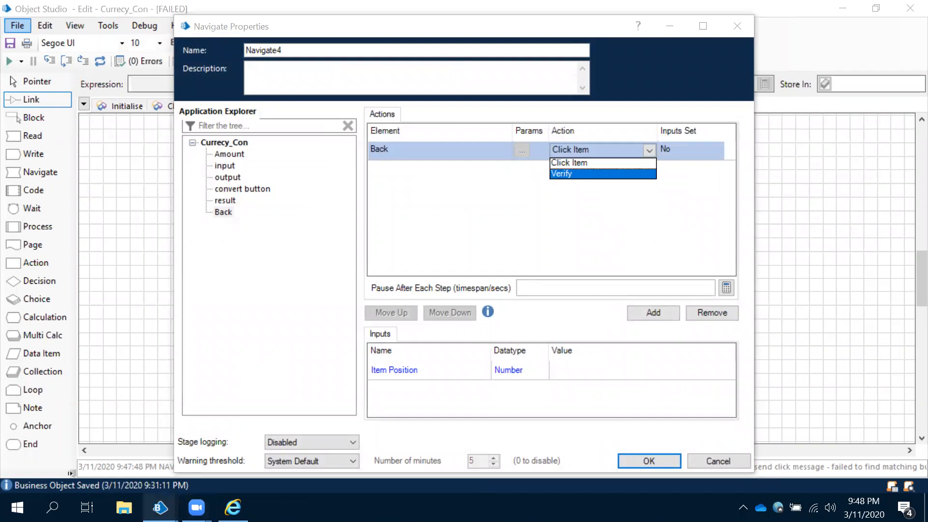
left_click(568, 162)
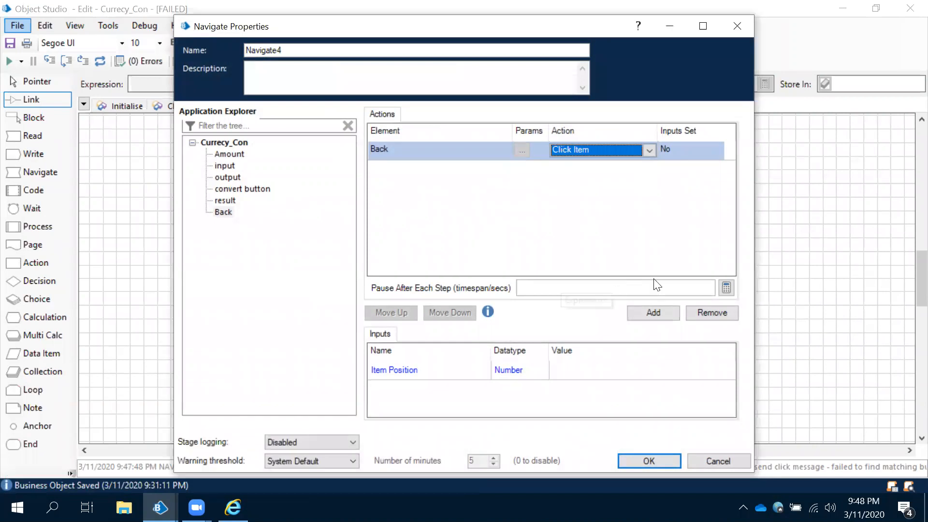
left_click(648, 461)
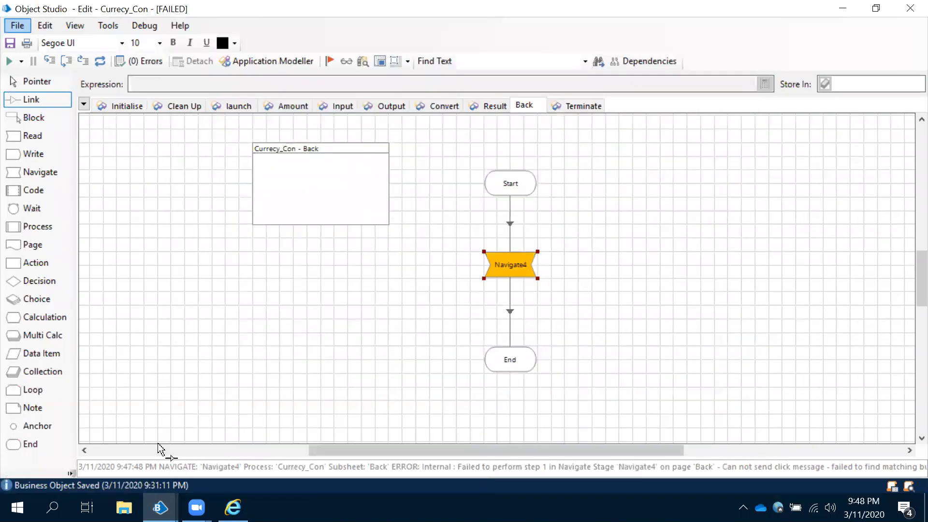
mouse_move(159, 508)
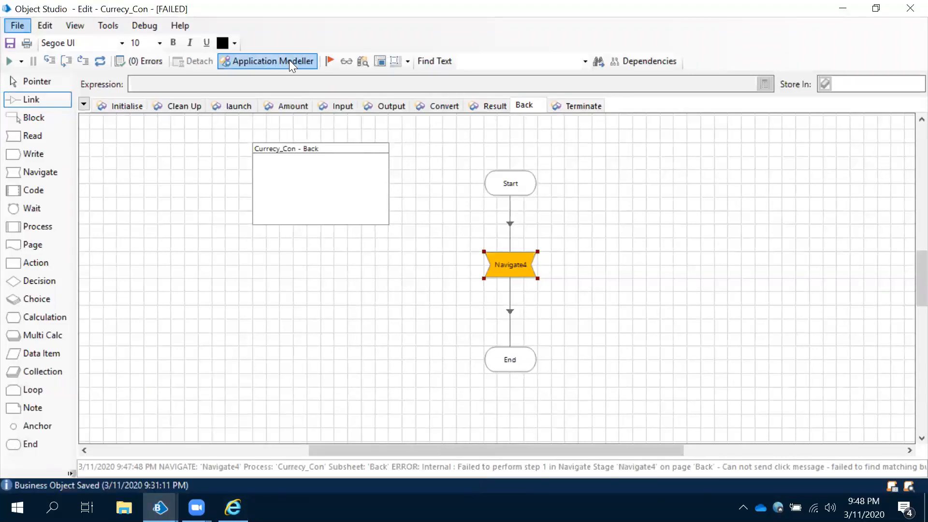
Re-spy the Back element in UIA mode, replacing its previously captured attributes.
left_click(268, 61)
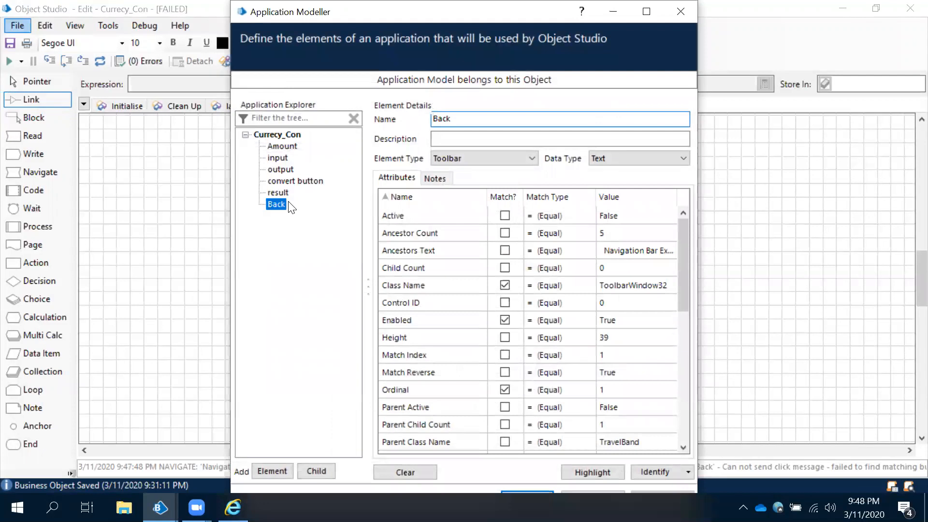
scroll("down", 3)
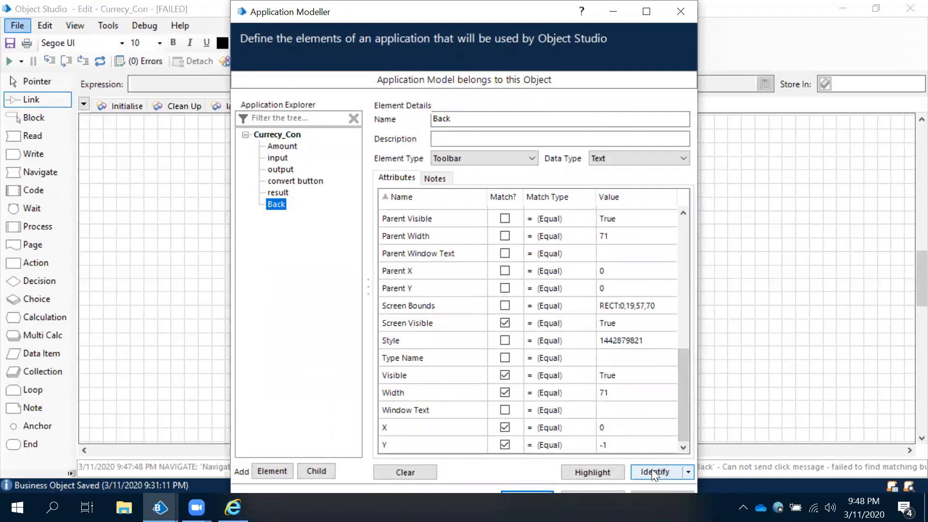
left_click(656, 472)
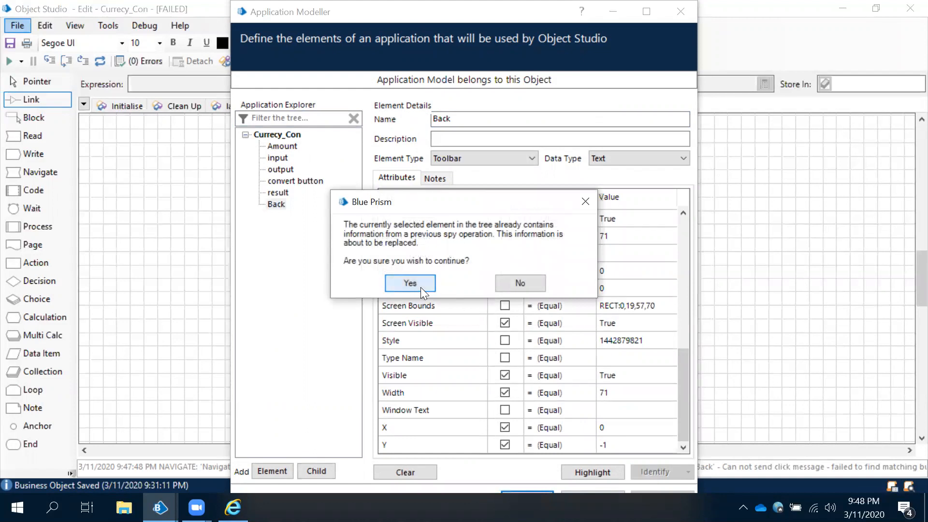
left_click(410, 284)
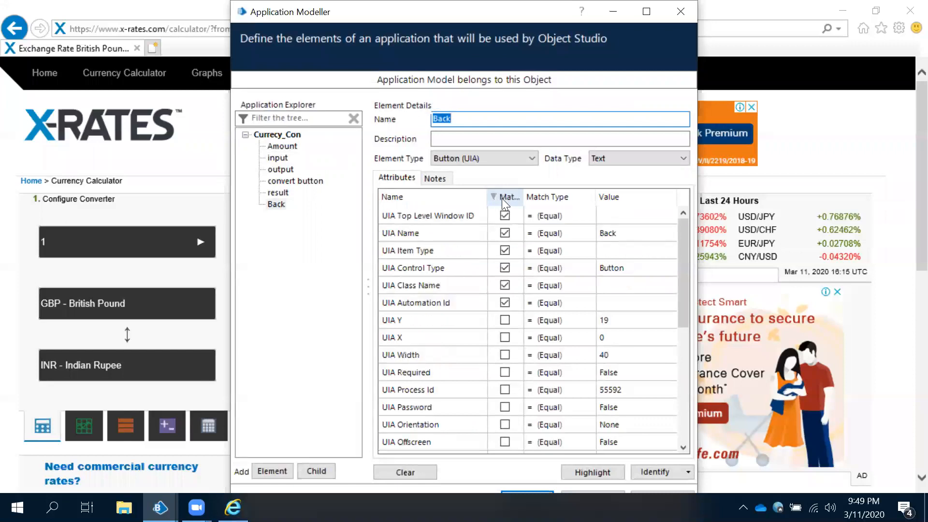
Untick UIA Class Name and Automation Id so Back matches on name and control type.
left_click(427, 215)
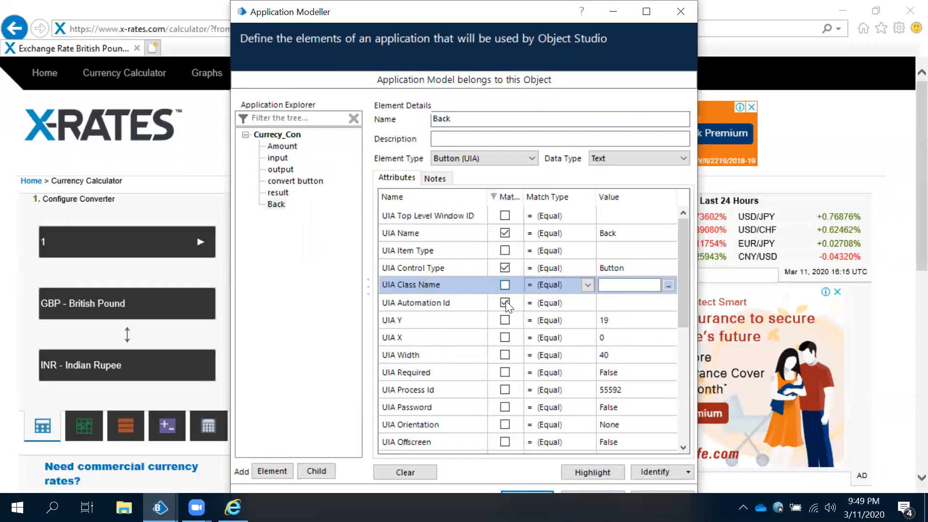
left_click(506, 196)
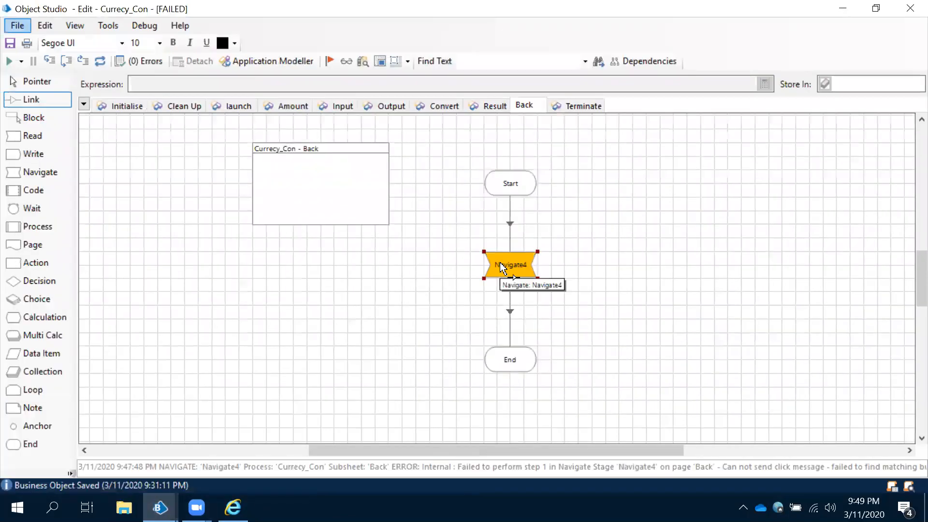
Change Navigate4's action on Back to Global Mouse Click Centre and confirm.
double_click(509, 265)
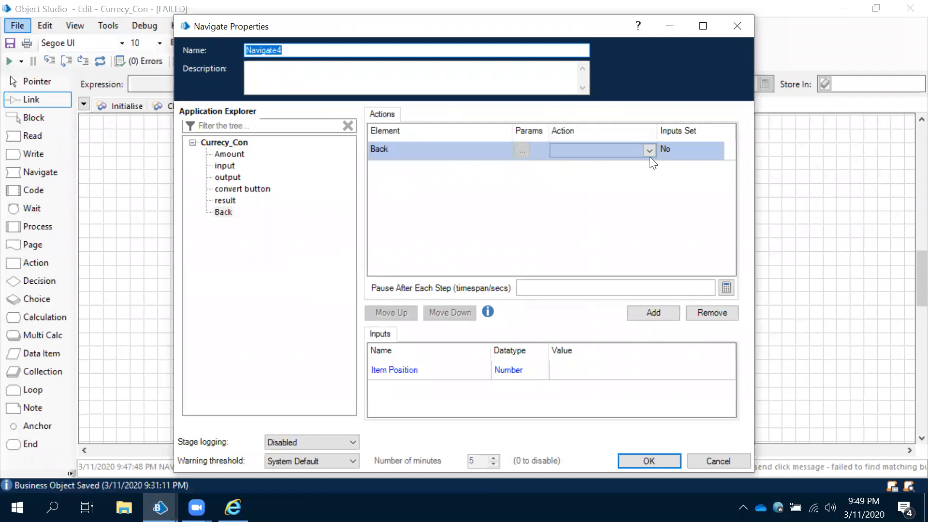
left_click(649, 150)
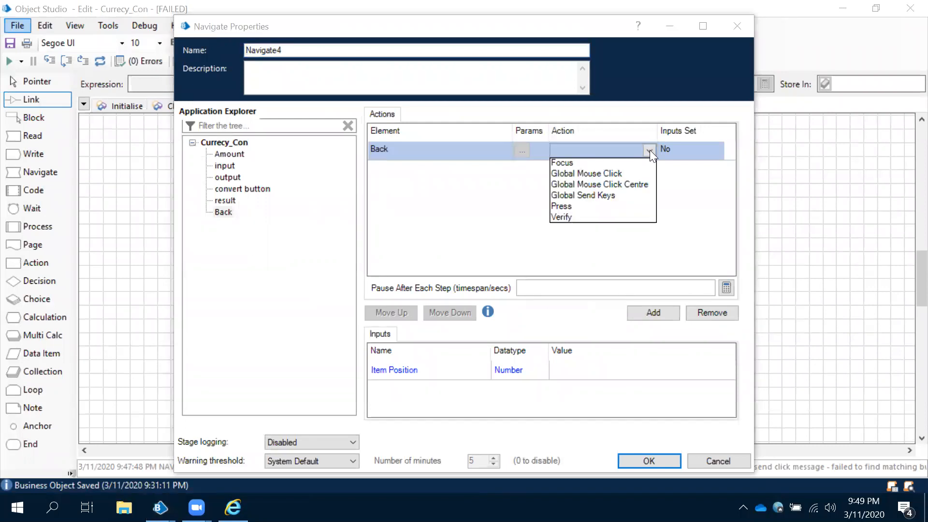
left_click(599, 184)
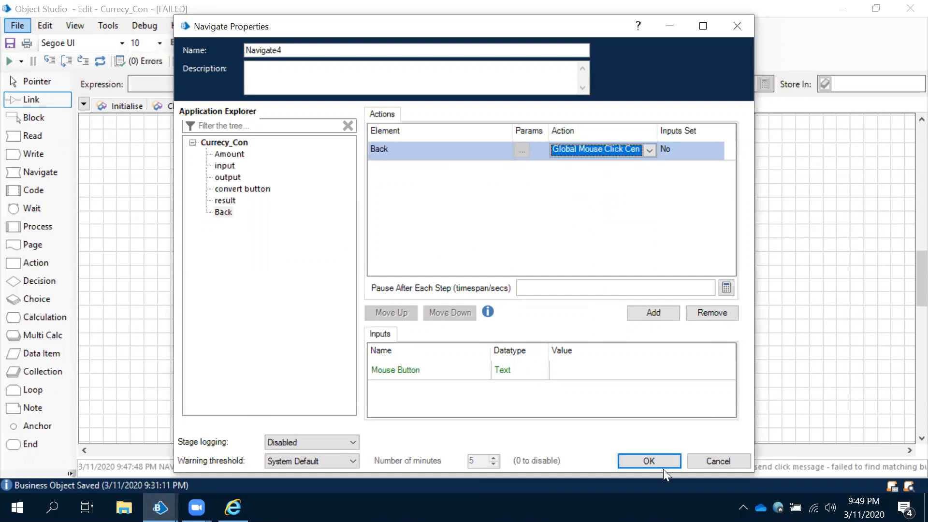
left_click(648, 461)
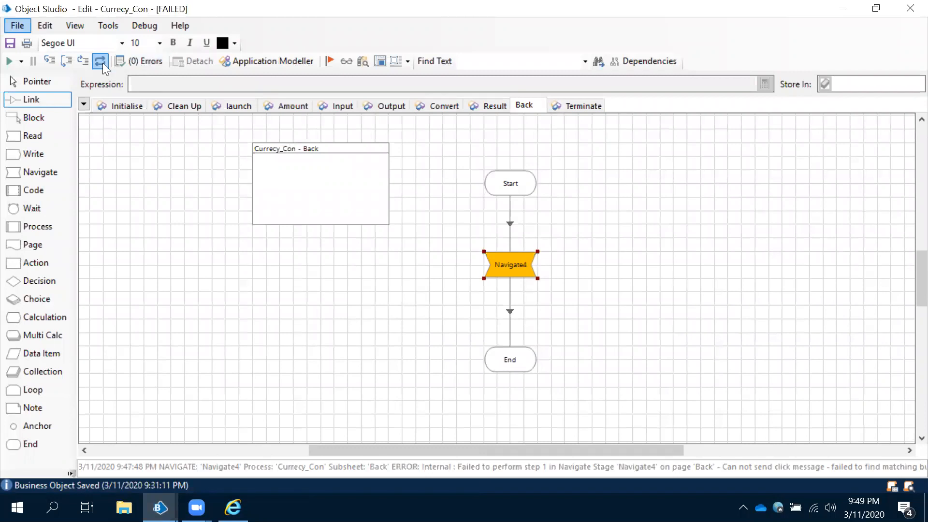
Reset and run the Back page so Internet Explorer returns to the X-Rates home page.
left_click(9, 60)
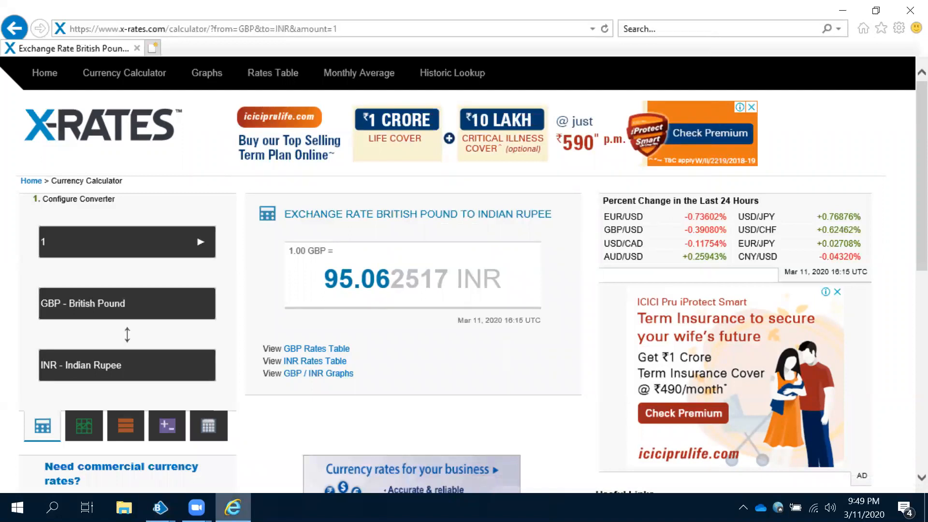
left_click(14, 28)
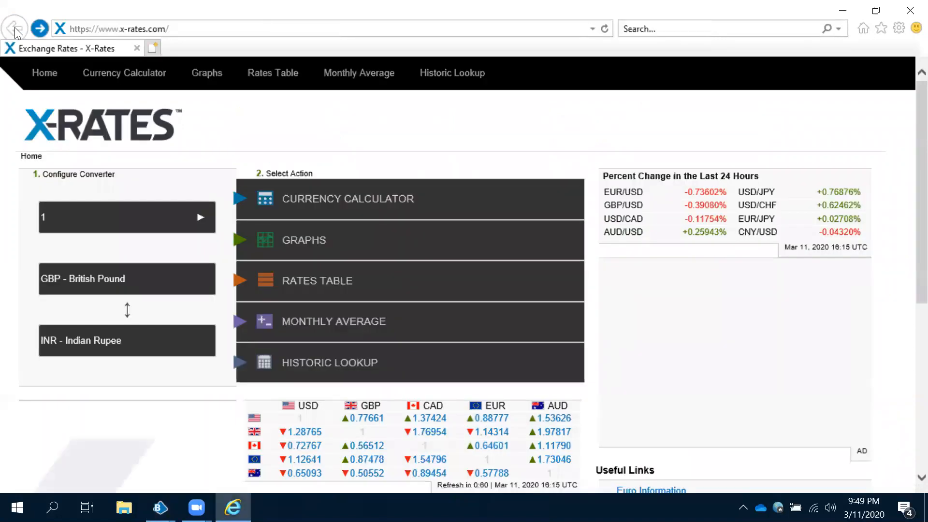
left_click(328, 362)
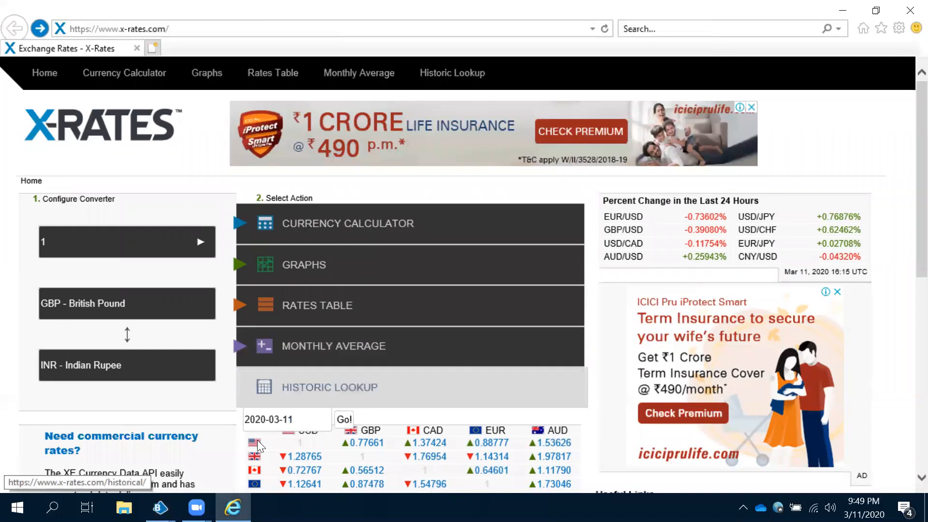
mouse_move(233, 508)
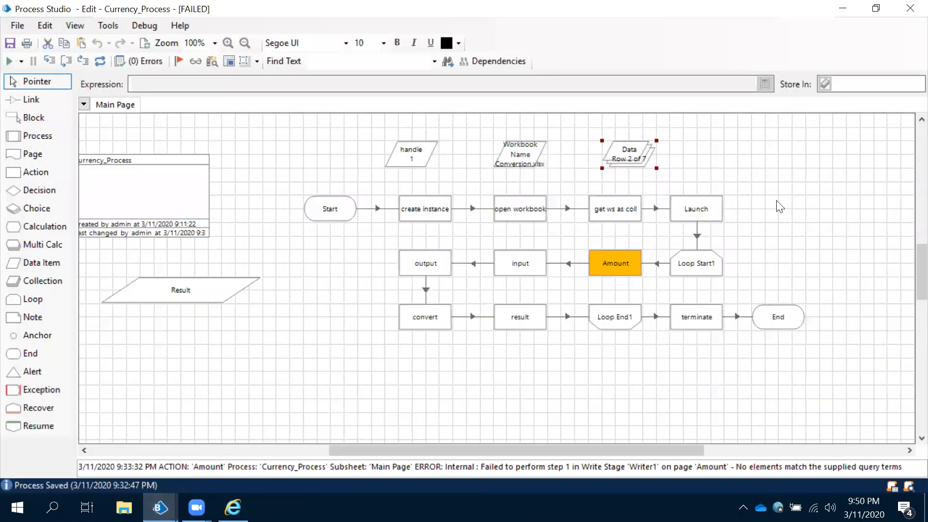
mouse_move(764, 228)
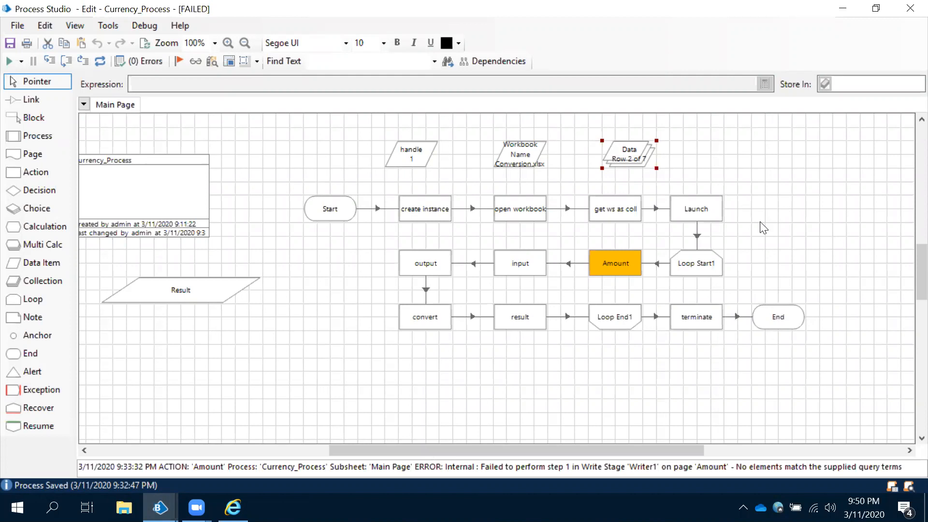
mouse_move(649, 362)
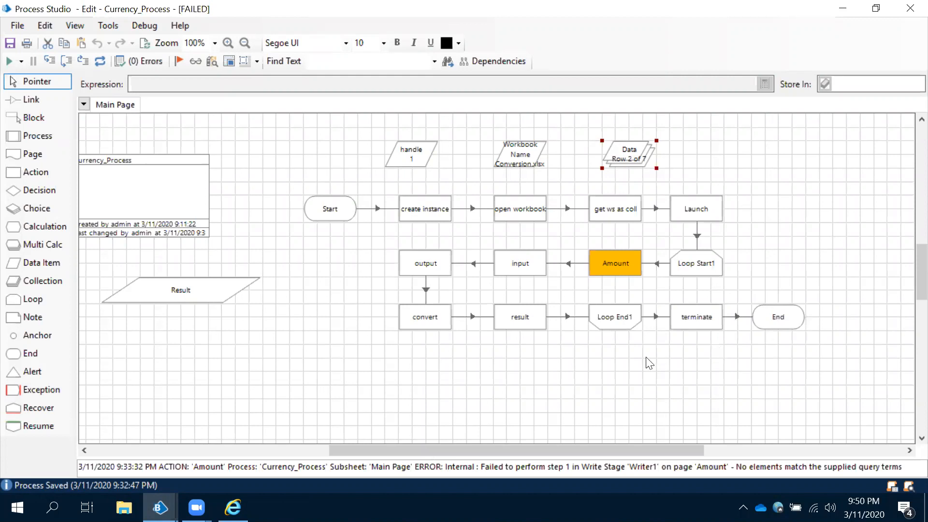
mouse_move(584, 360)
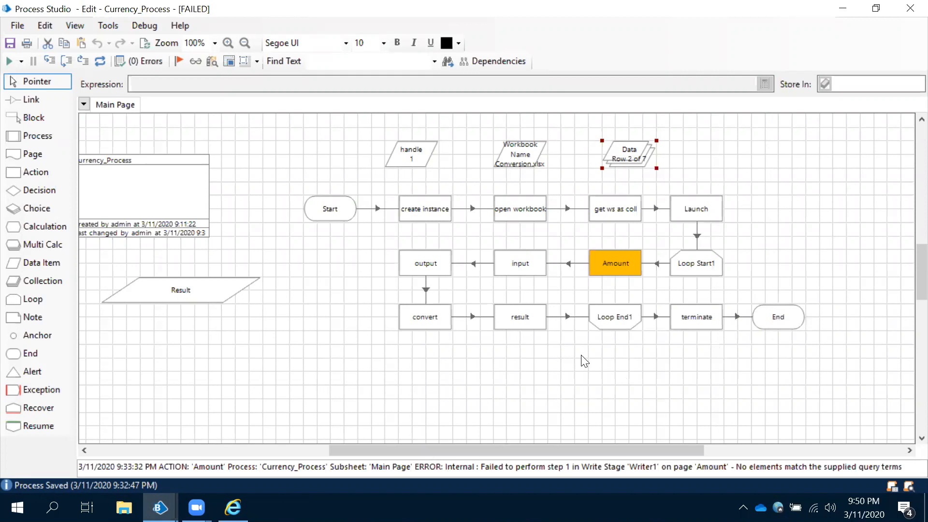
mouse_move(600, 350)
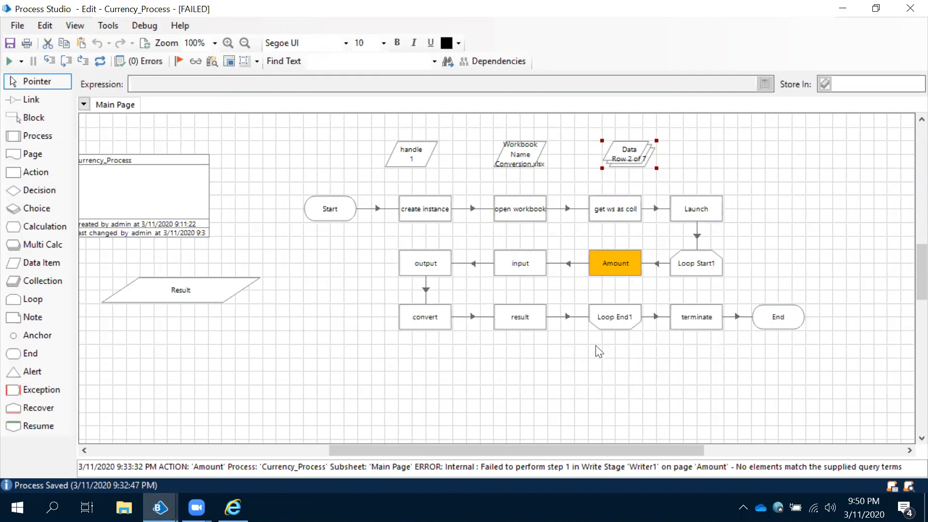
mouse_move(545, 365)
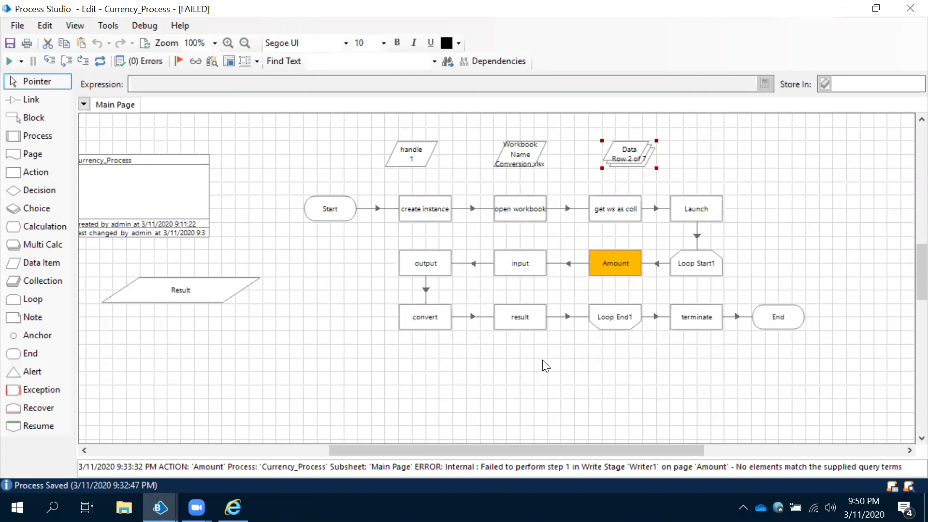
mouse_move(582, 357)
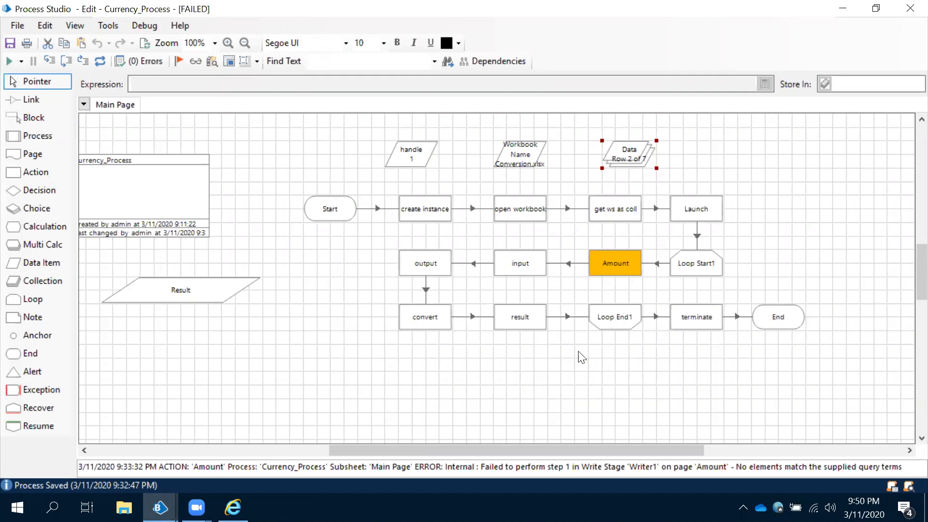
mouse_move(849, 243)
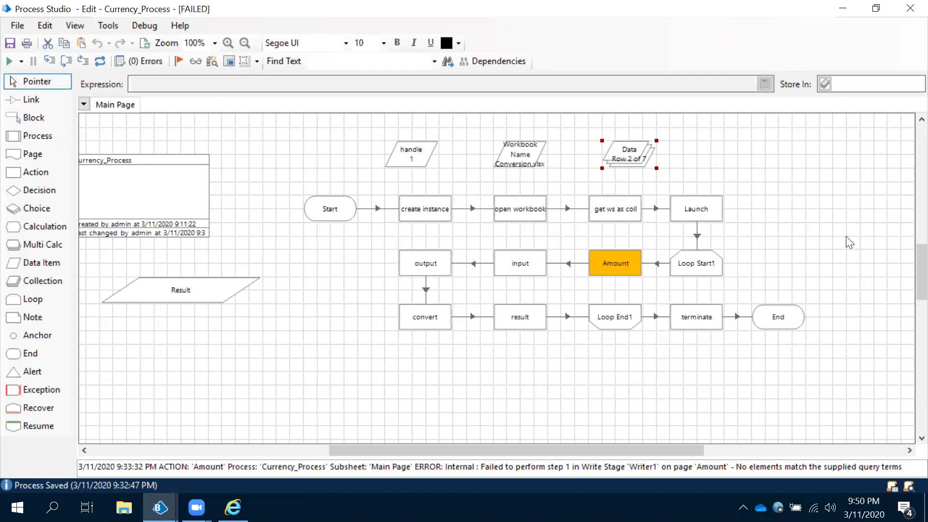